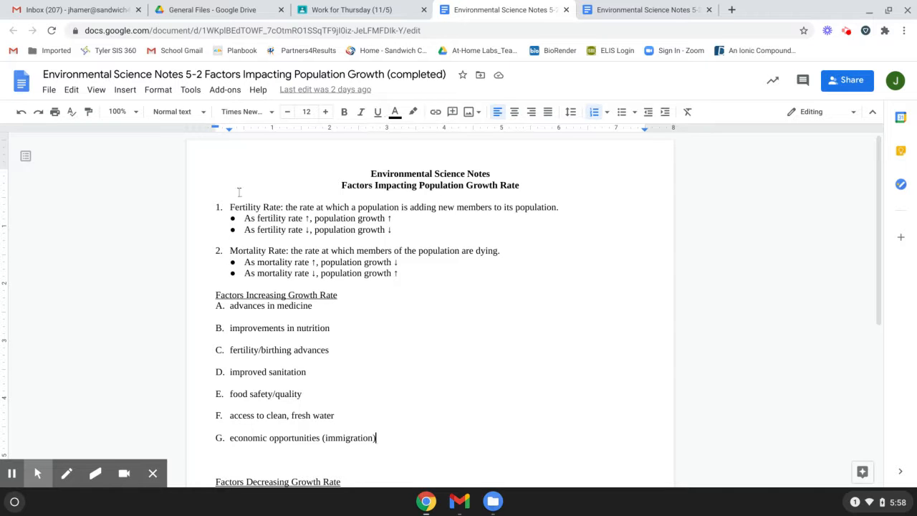
{"action": "mouse_move", "coordinate": [421, 263]}
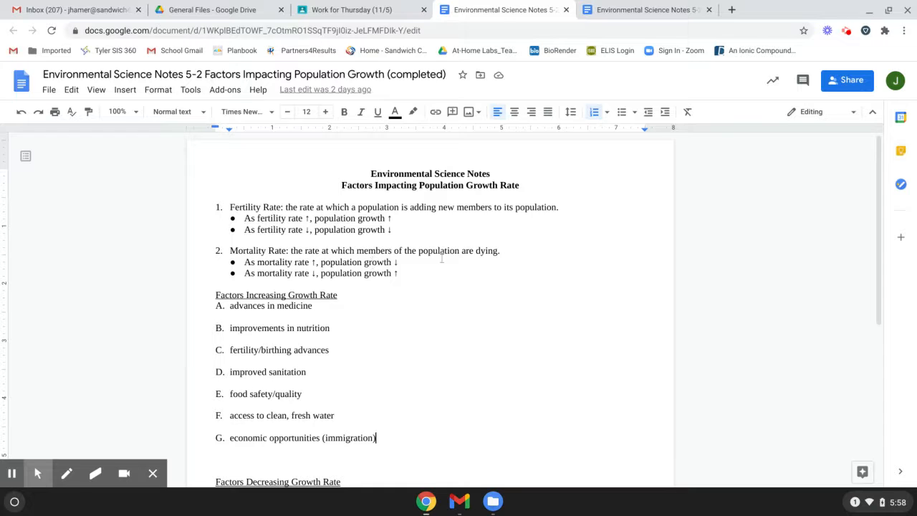
{"action": "mouse_move", "coordinate": [412, 339]}
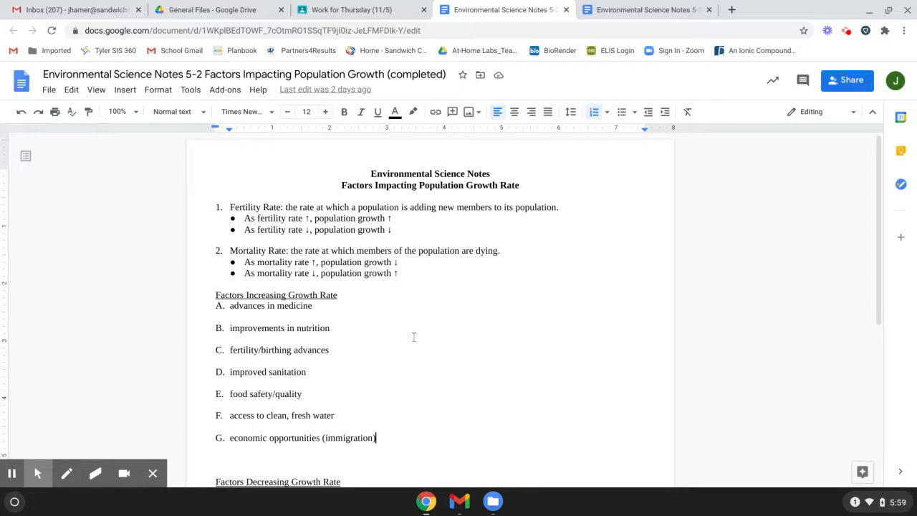
{"action": "mouse_move", "coordinate": [426, 313]}
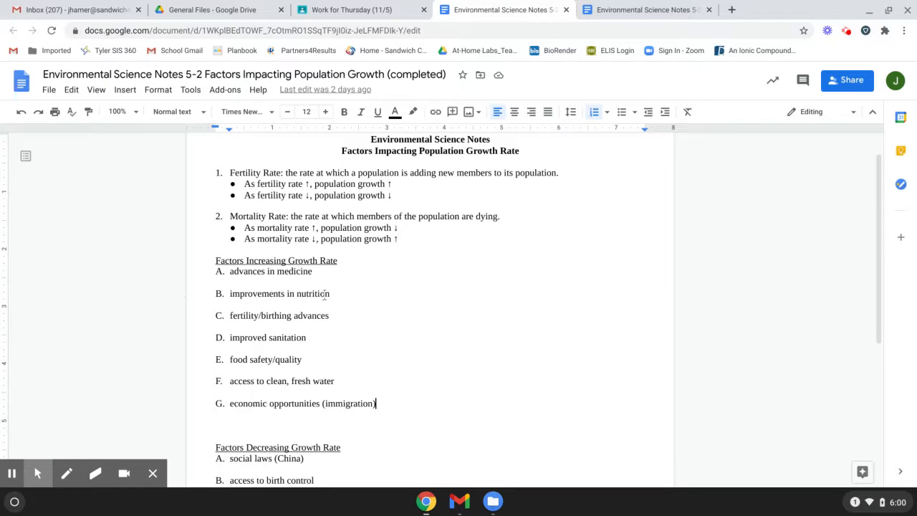
{"action": "mouse_move", "coordinate": [412, 294]}
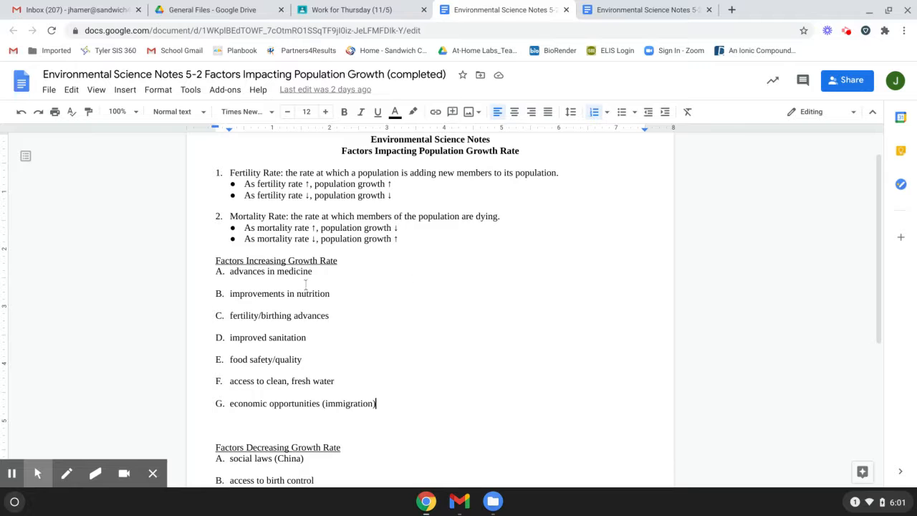
{"action": "mouse_move", "coordinate": [440, 311]}
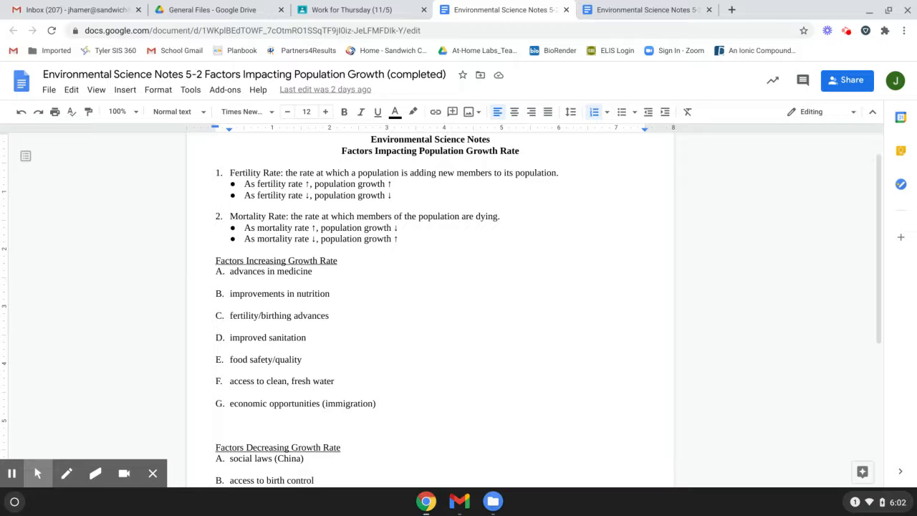
{"action": "left_click", "coordinate": [376, 403]}
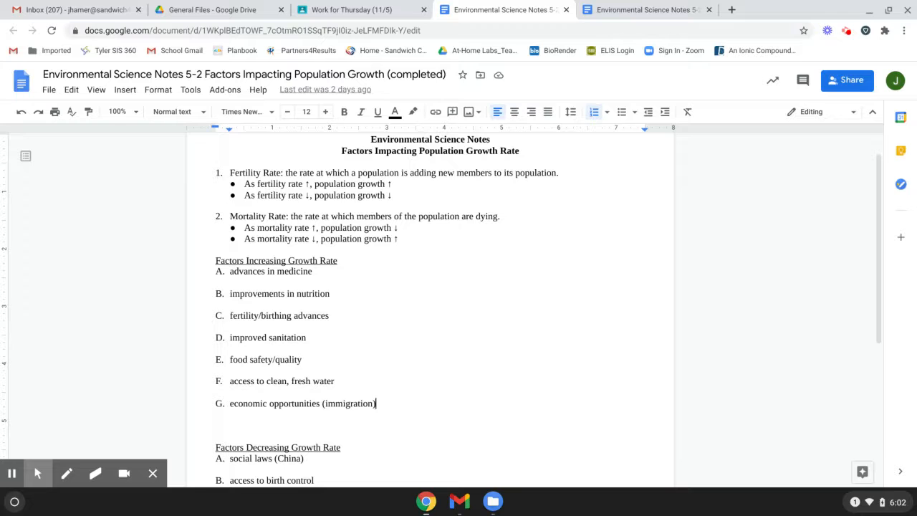
{"action": "mouse_move", "coordinate": [193, 368]}
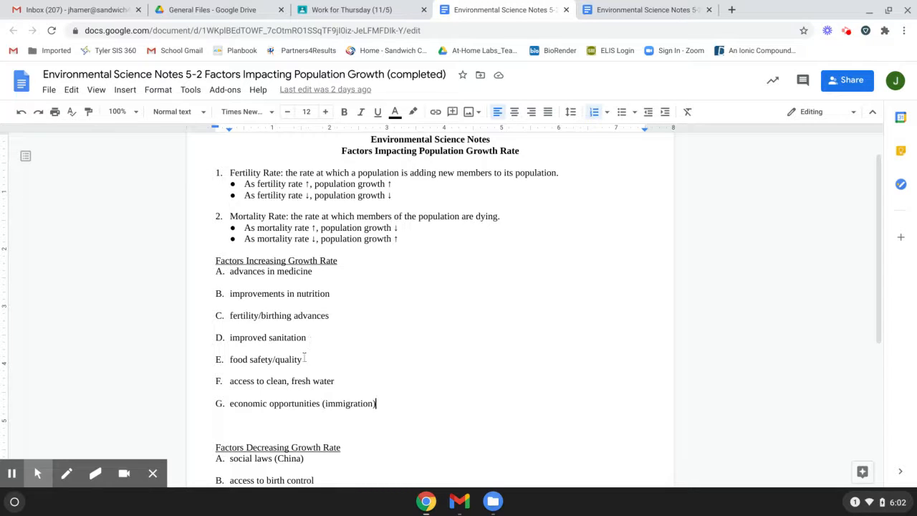
{"action": "mouse_move", "coordinate": [370, 352]}
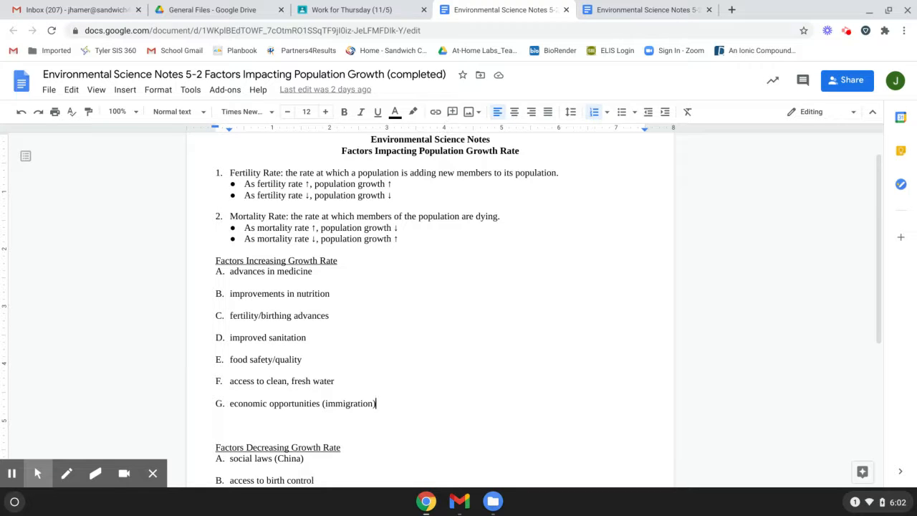
{"action": "mouse_move", "coordinate": [581, 327]}
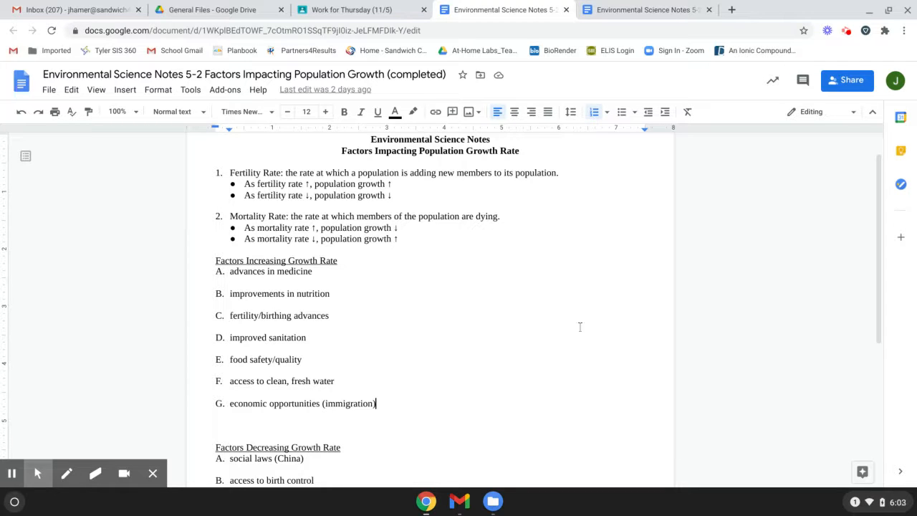
{"action": "mouse_move", "coordinate": [252, 360]}
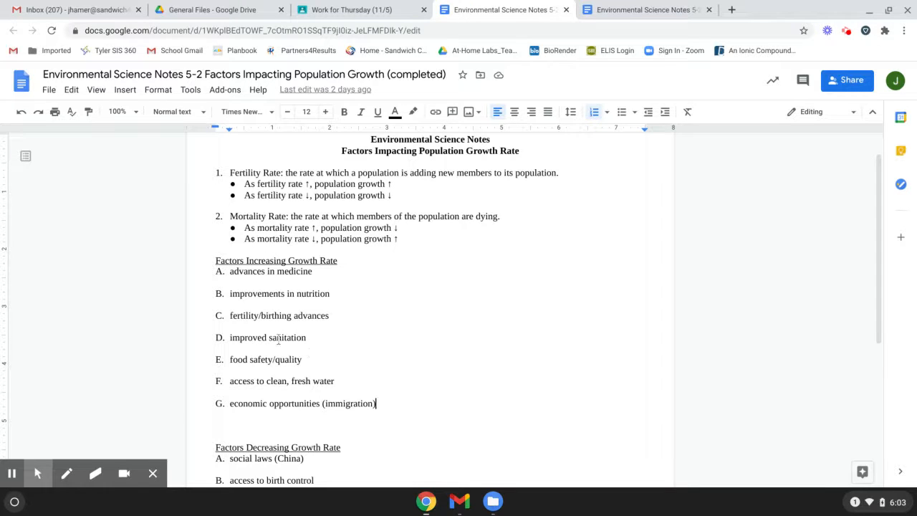
{"action": "mouse_move", "coordinate": [527, 249]}
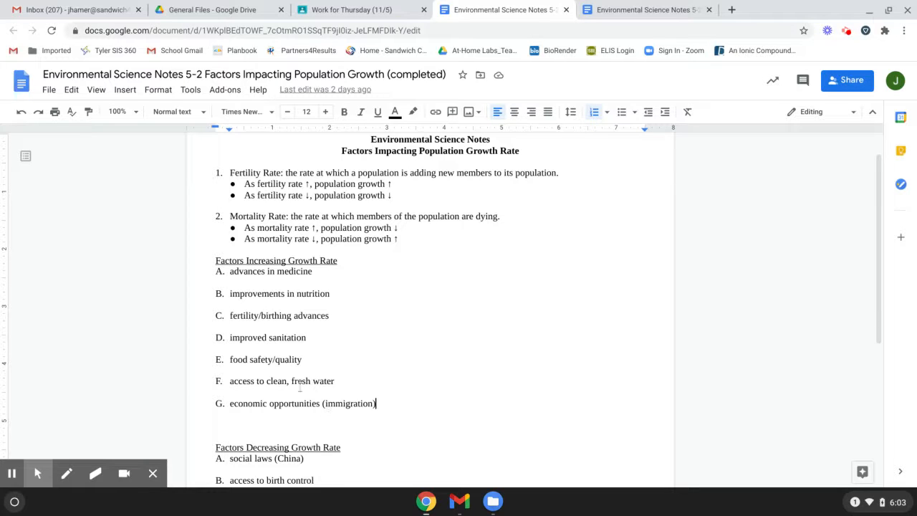
{"action": "mouse_move", "coordinate": [397, 375]}
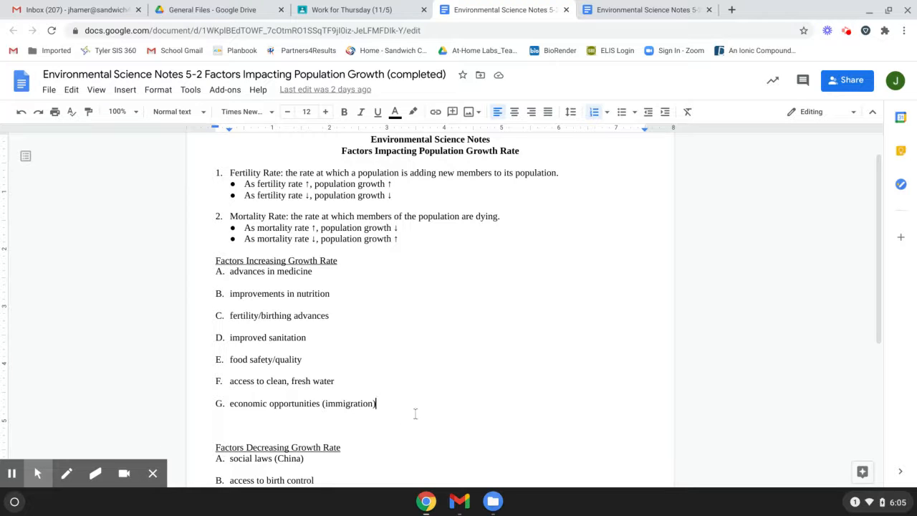
{"action": "mouse_move", "coordinate": [419, 388]}
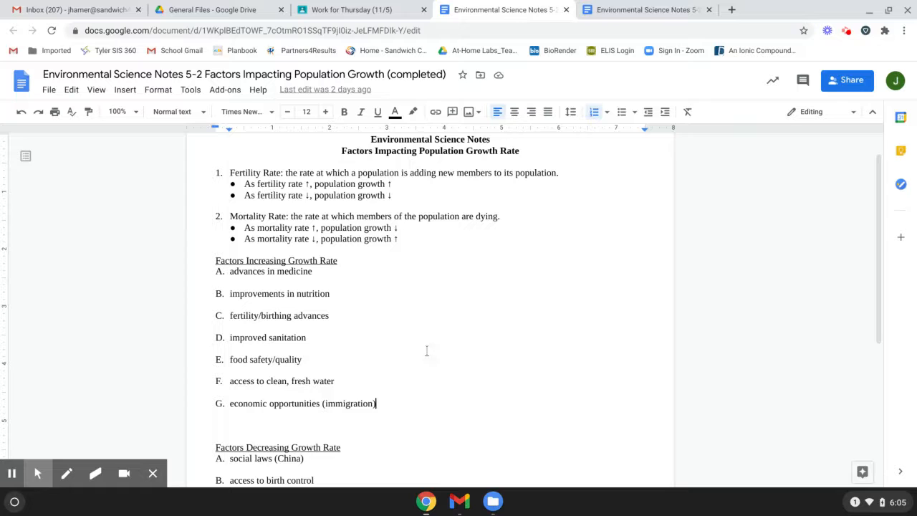
{"action": "mouse_move", "coordinate": [610, 313]}
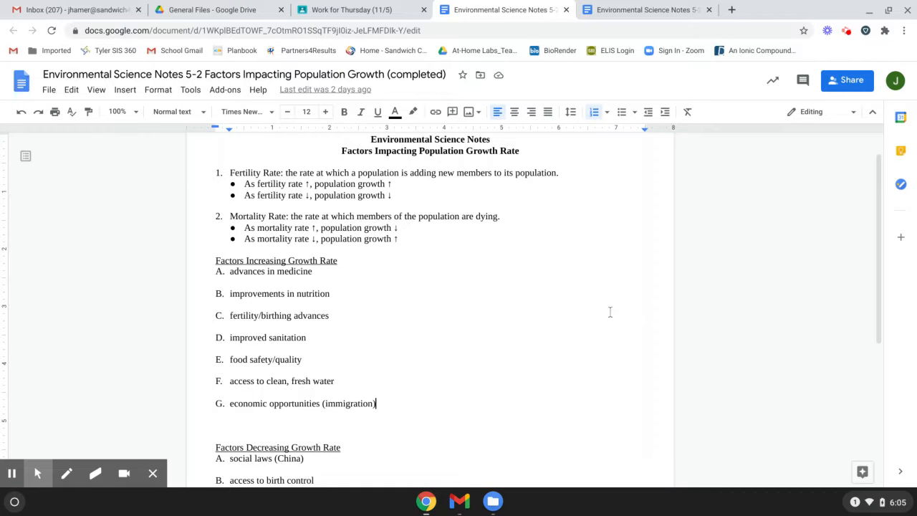
{"action": "mouse_move", "coordinate": [574, 392]}
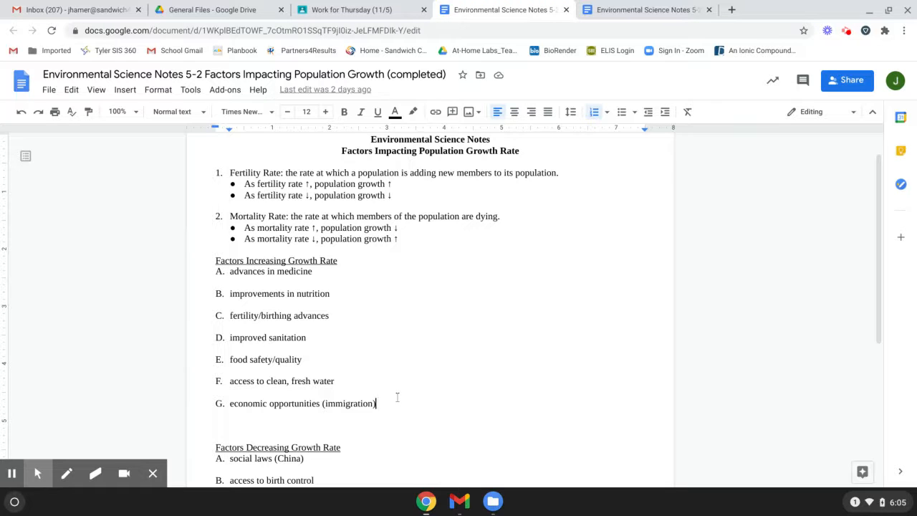
{"action": "mouse_move", "coordinate": [426, 312]}
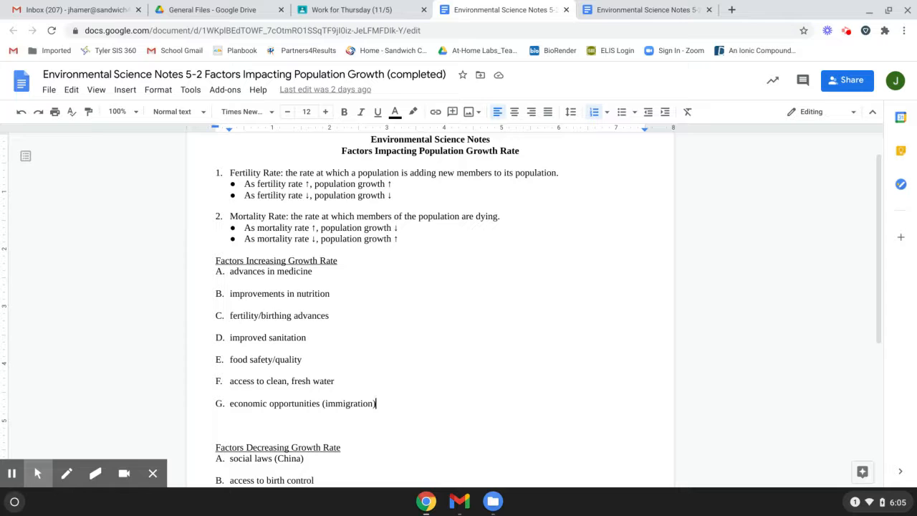
{"action": "mouse_move", "coordinate": [451, 362]}
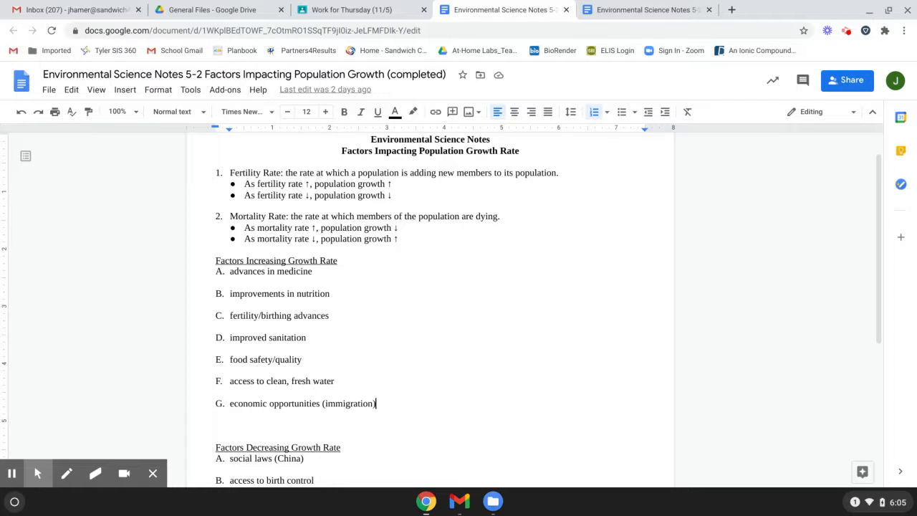
{"action": "scroll", "scroll_direction": "down", "scroll_amount": 3}
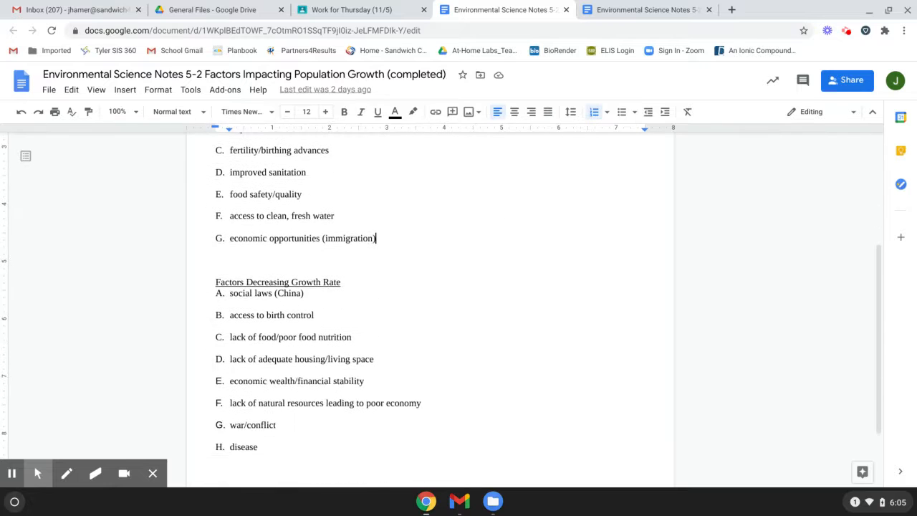
{"action": "scroll", "scroll_direction": "down", "scroll_amount": 3}
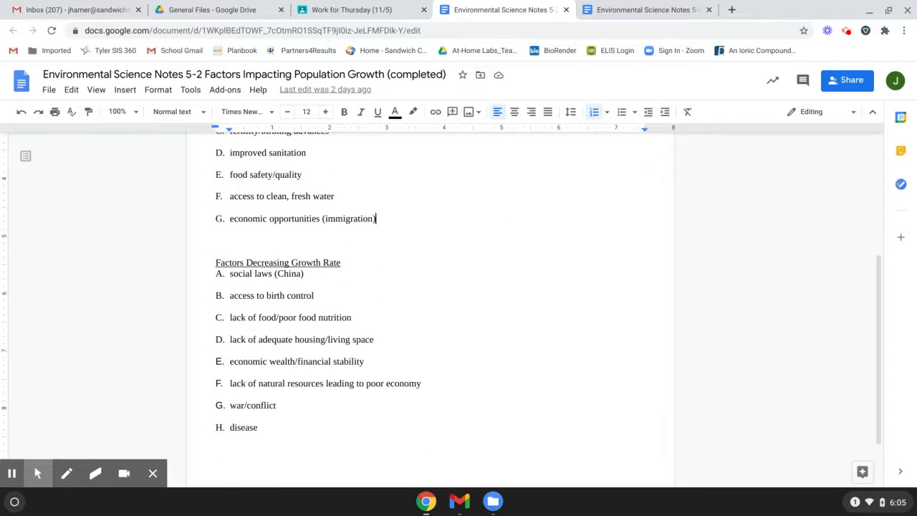
{"action": "scroll", "scroll_direction": "down", "scroll_amount": 3}
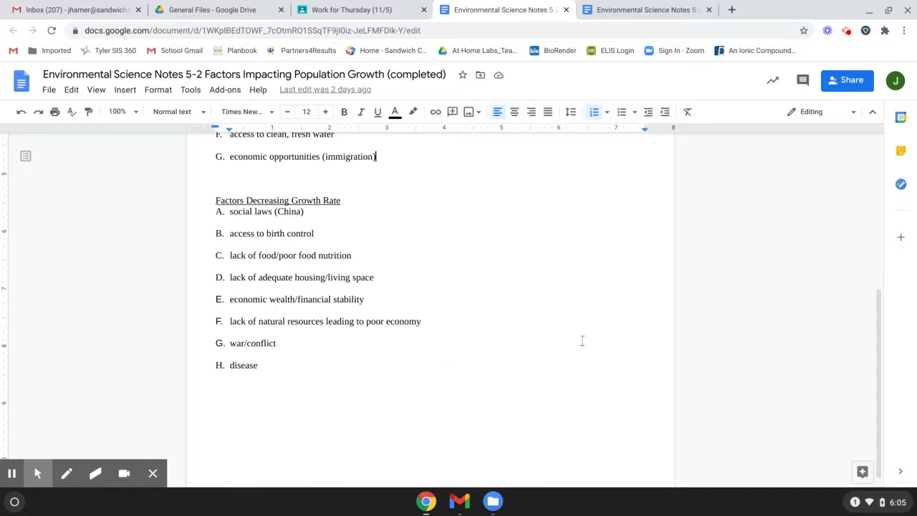
{"action": "scroll", "scroll_direction": "down", "scroll_amount": 3}
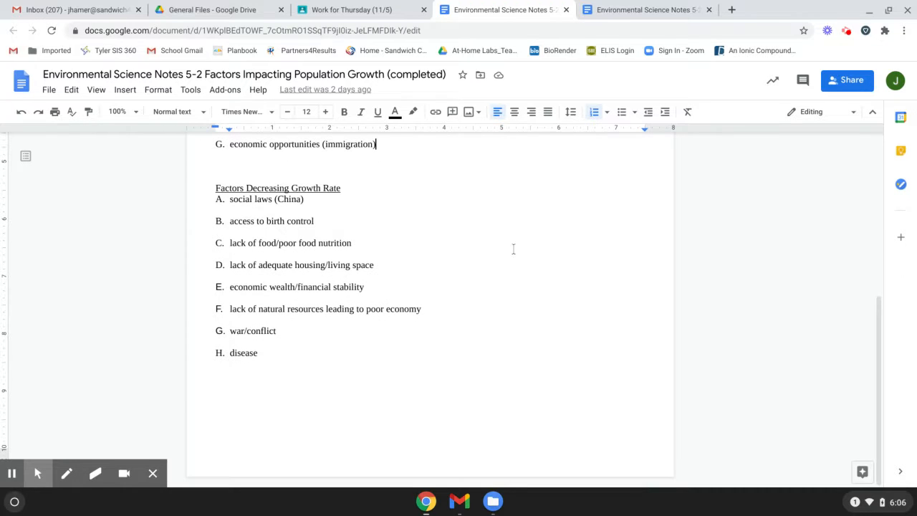
{"action": "scroll", "scroll_direction": "up", "scroll_amount": 3}
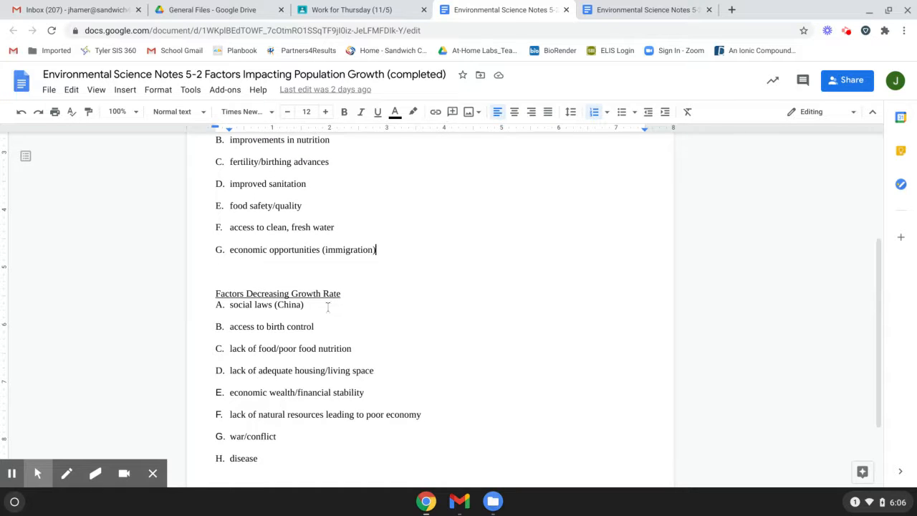
{"action": "mouse_move", "coordinate": [508, 274]}
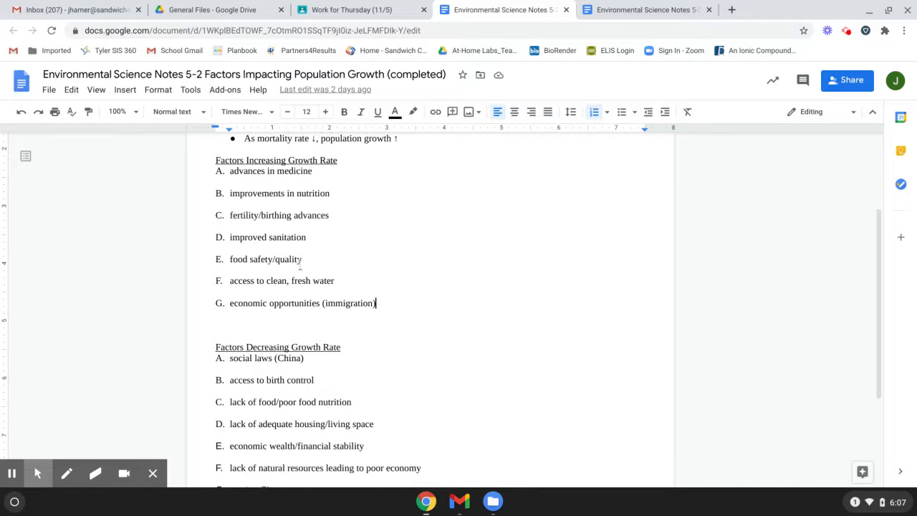
{"action": "scroll", "scroll_direction": "down", "scroll_amount": 3}
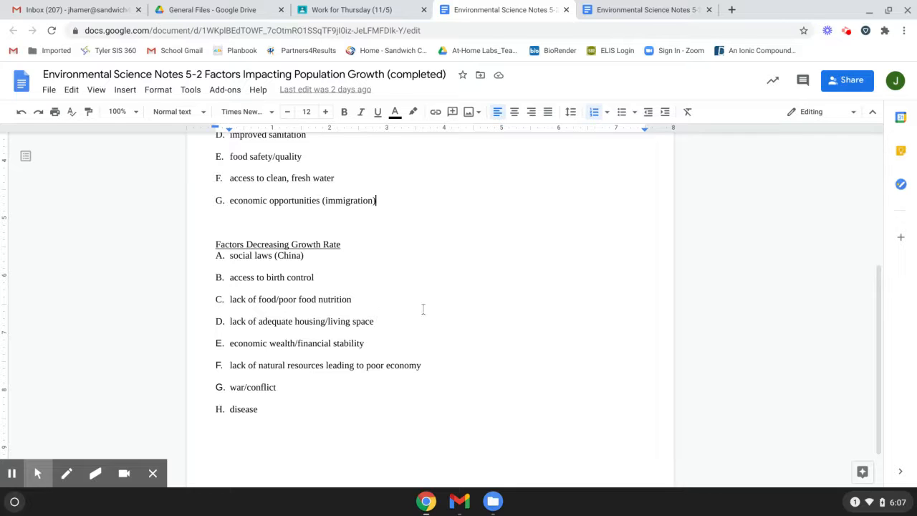
{"action": "mouse_move", "coordinate": [425, 309]}
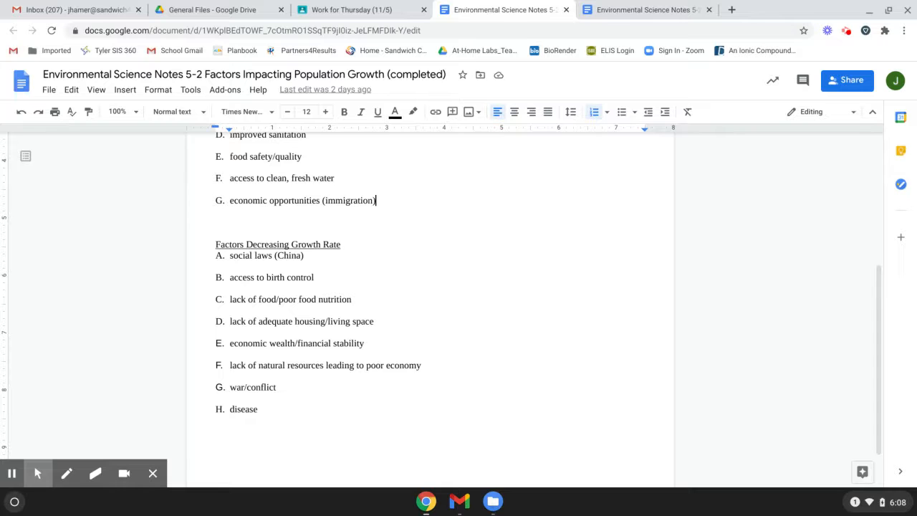
{"action": "mouse_move", "coordinate": [377, 315]}
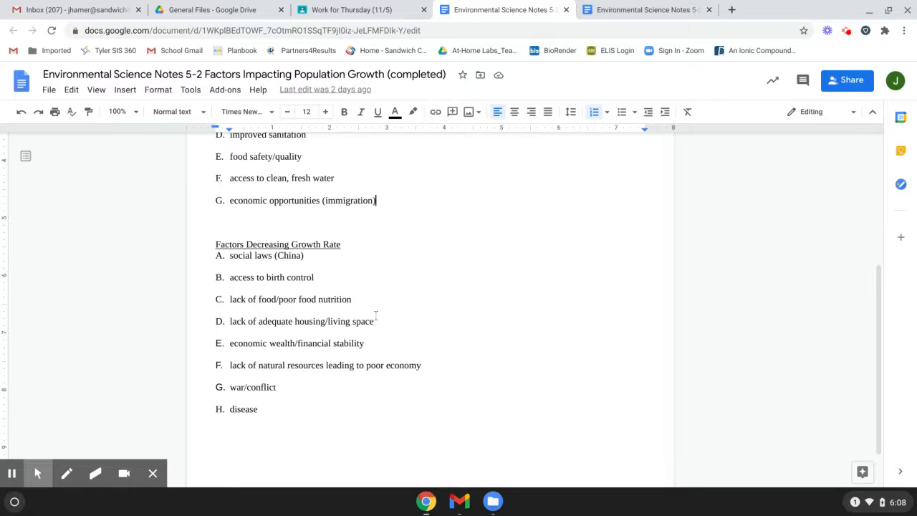
{"action": "mouse_move", "coordinate": [454, 256]}
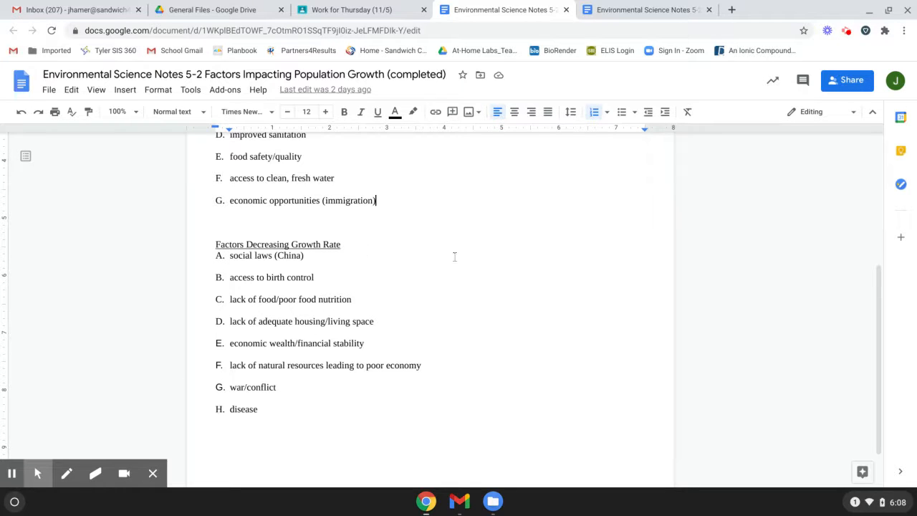
{"action": "mouse_move", "coordinate": [457, 286]}
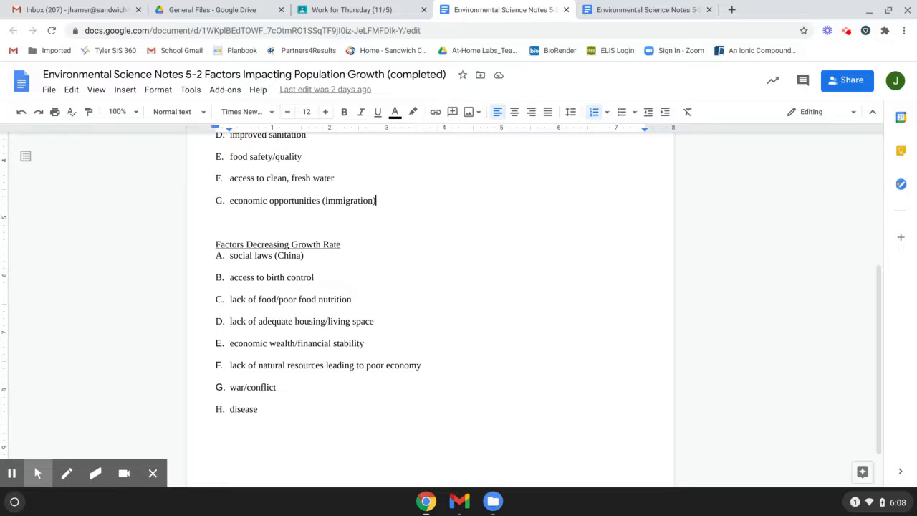
{"action": "mouse_move", "coordinate": [286, 387]}
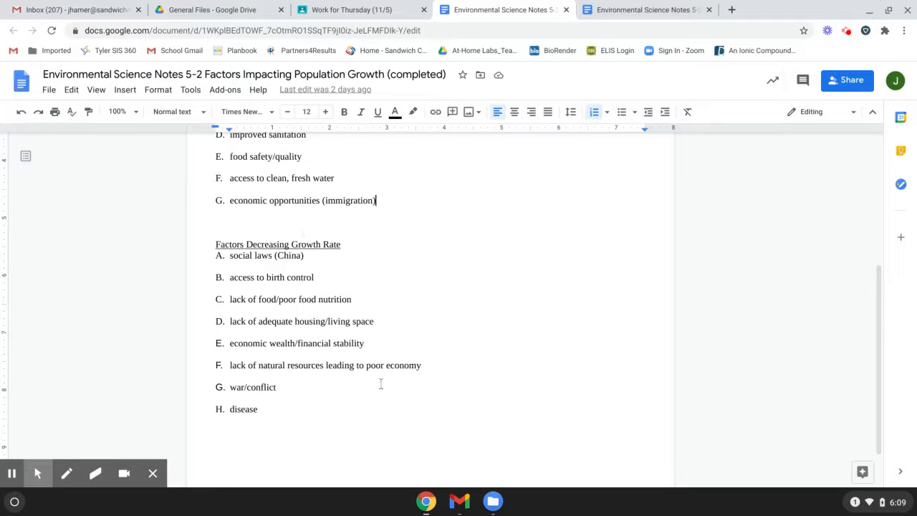
{"action": "mouse_move", "coordinate": [372, 387]}
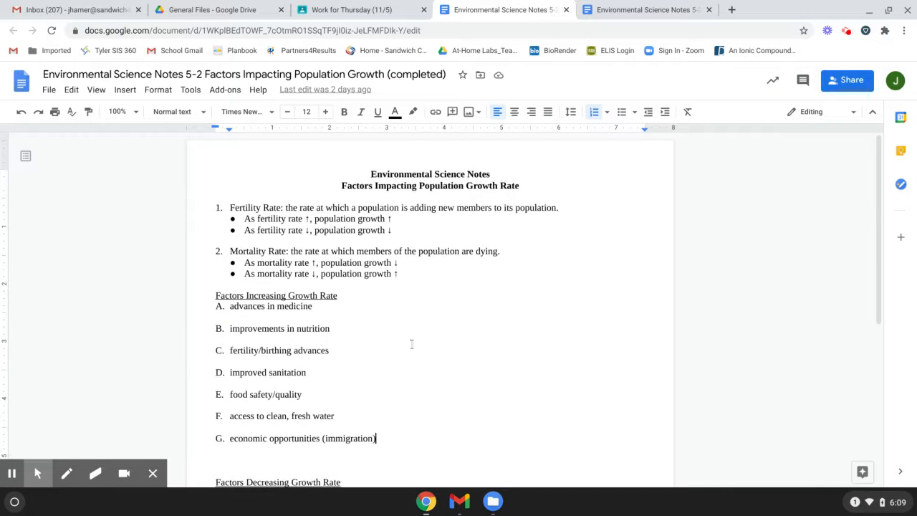
{"action": "scroll", "scroll_direction": "down", "scroll_amount": 3}
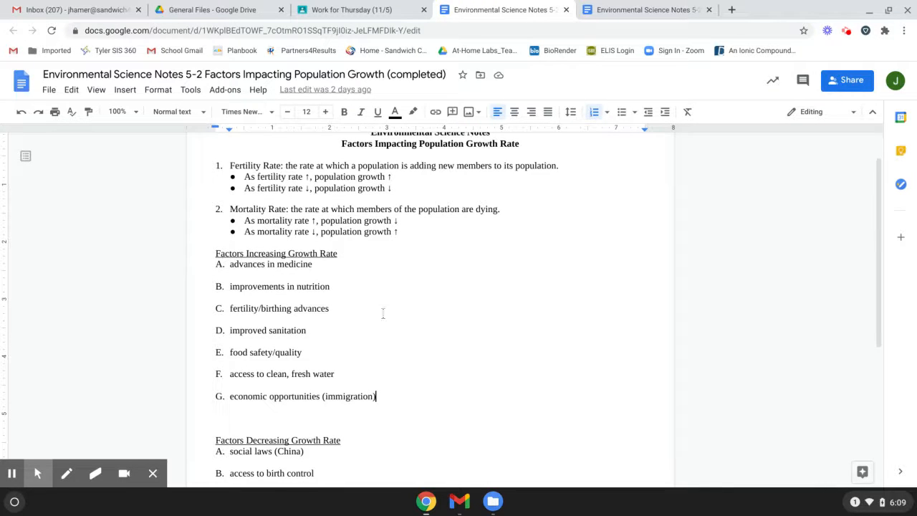